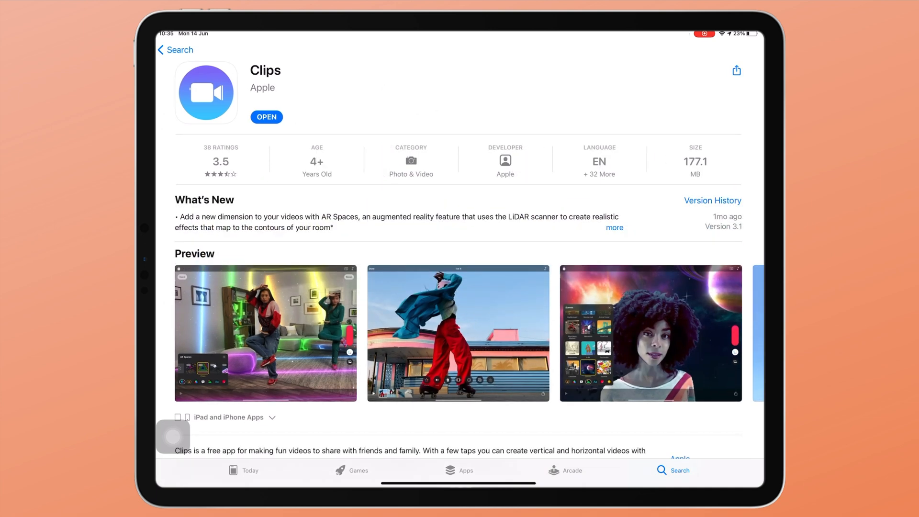
Launch Clips from its App Store page and bring up the AR Spaces effect.
click(266, 117)
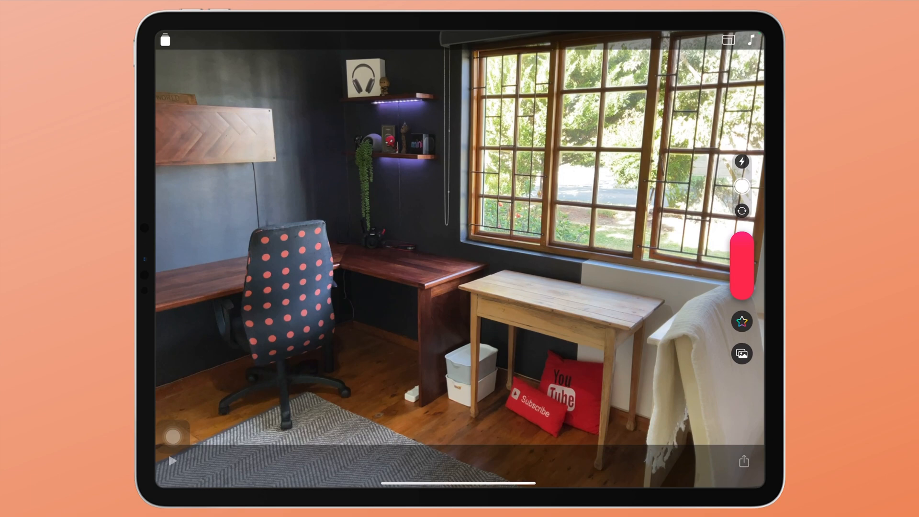
click(742, 322)
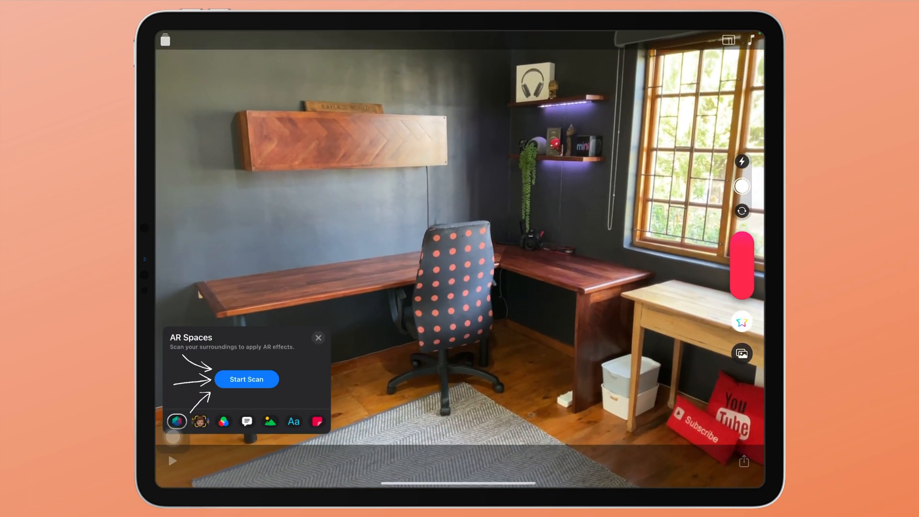
Run the LiDAR room scan until the mesh covers walls, furniture and floor, then finish it.
click(246, 379)
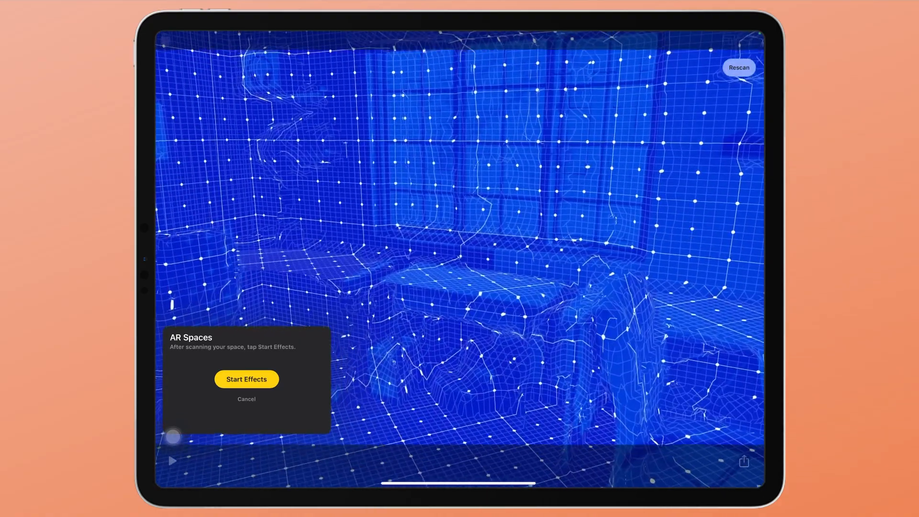
click(246, 379)
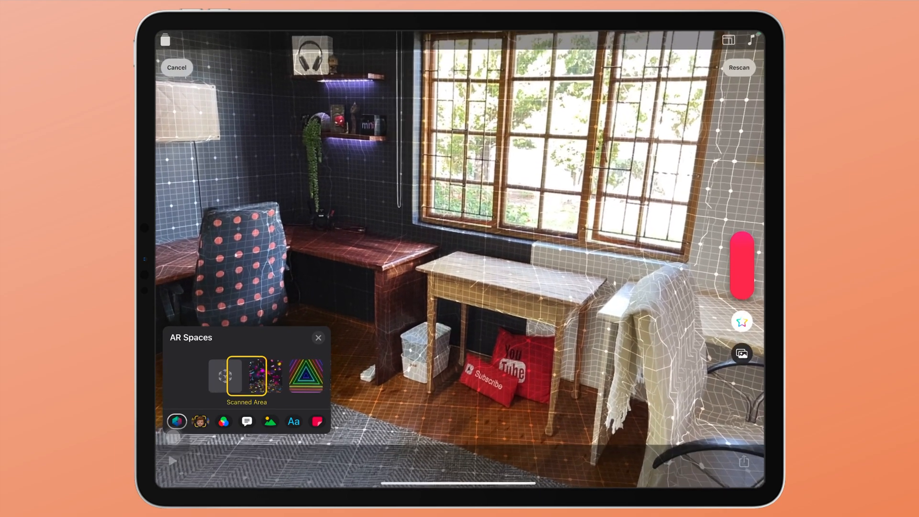
Fill the scanned room with Confetti, then switch to the Stardust effect.
click(246, 376)
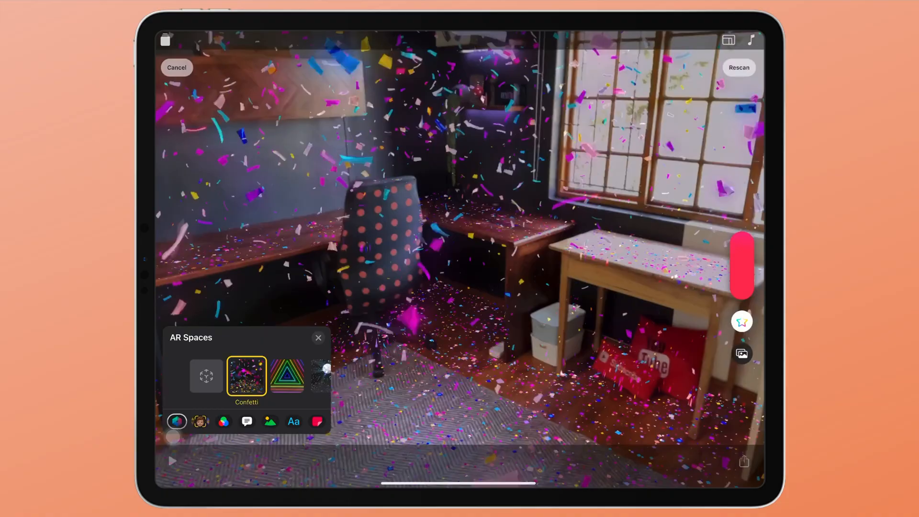
click(286, 377)
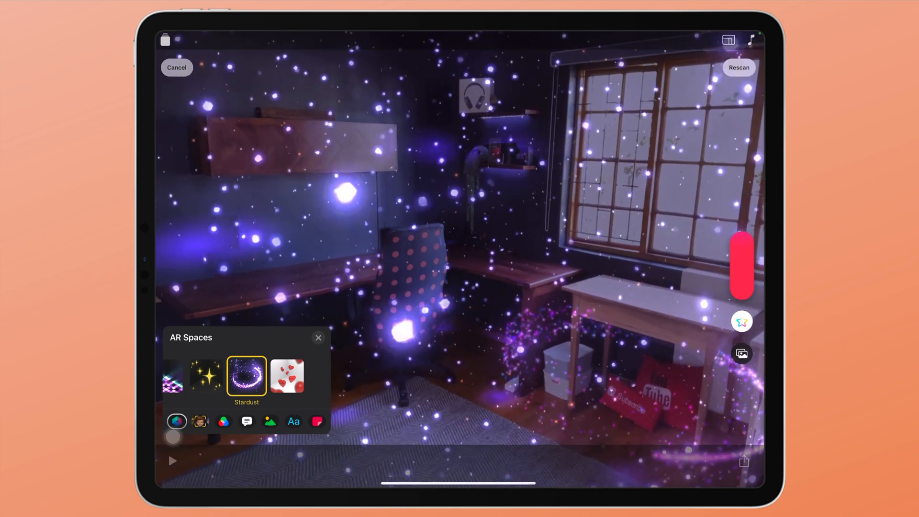
Try Hearts and Stardust on the room, rescan, and reapply Confetti.
click(286, 375)
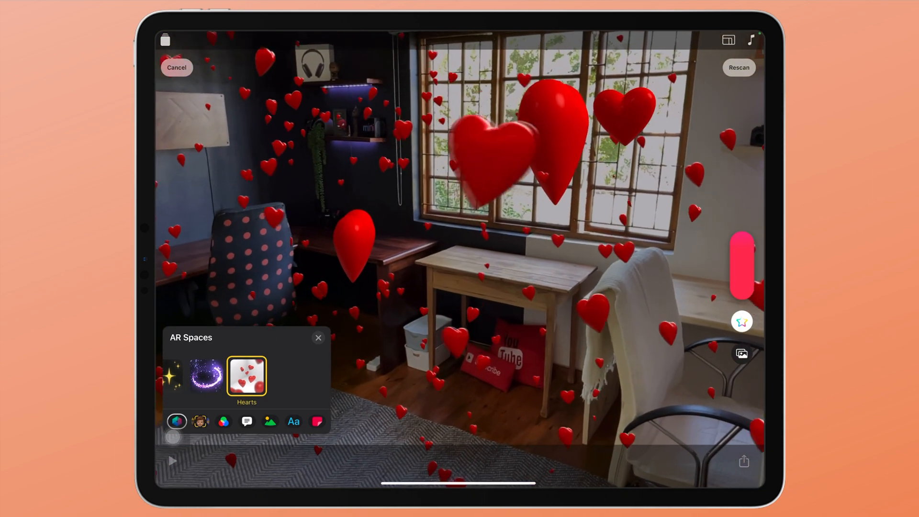
click(246, 377)
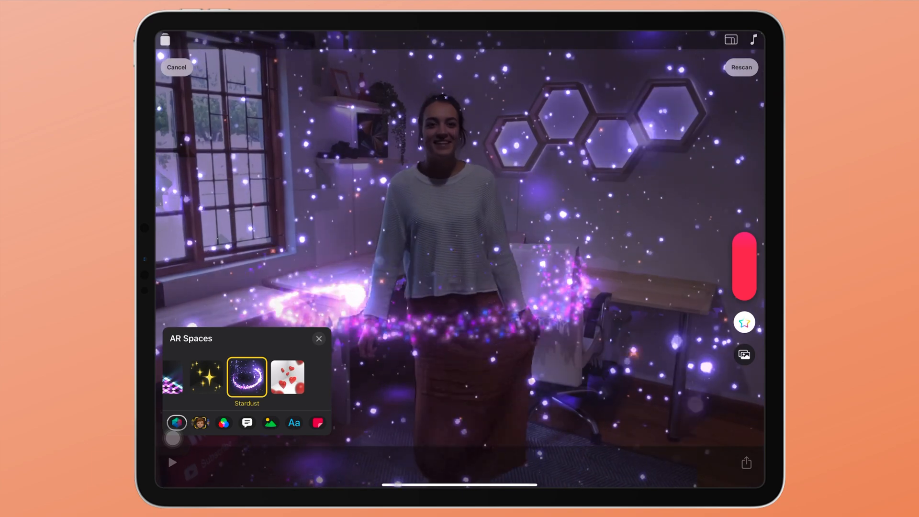
click(740, 67)
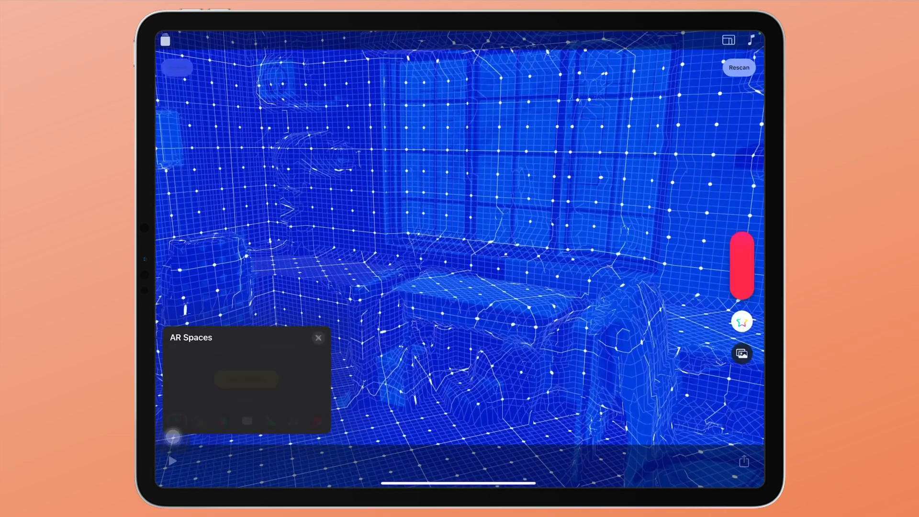
click(246, 378)
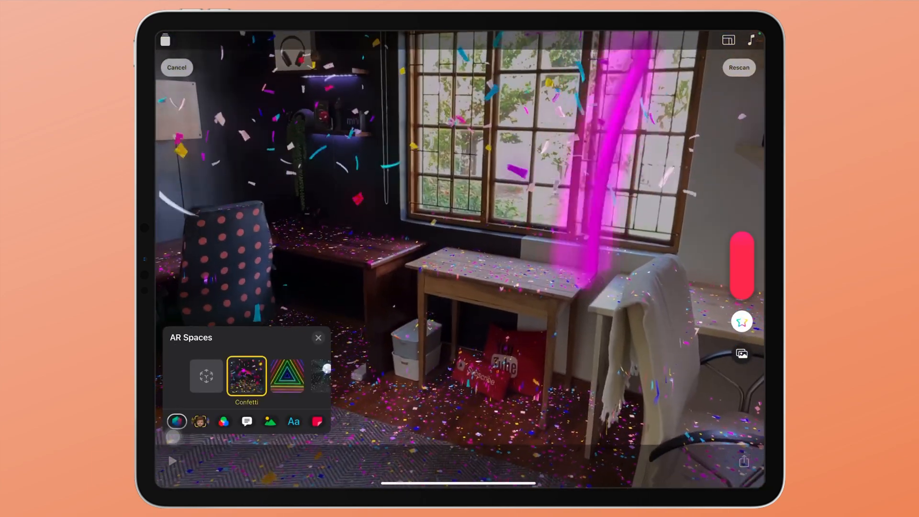